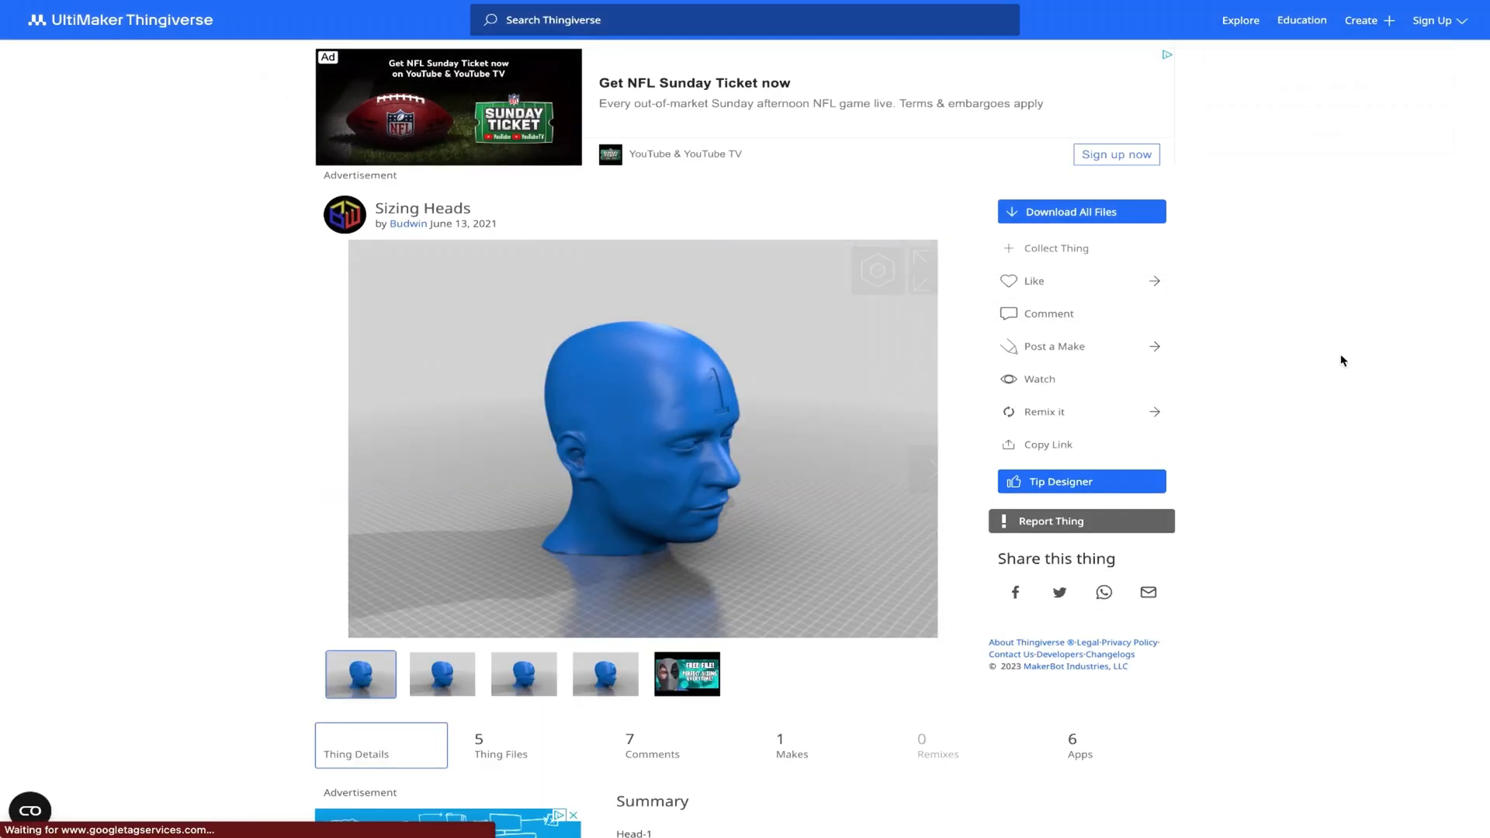
Browse the Sizing Heads thing files and download the Head-2.stl sizing head model
{"action": "scroll", "scroll_direction": "down", "scroll_amount": 3}
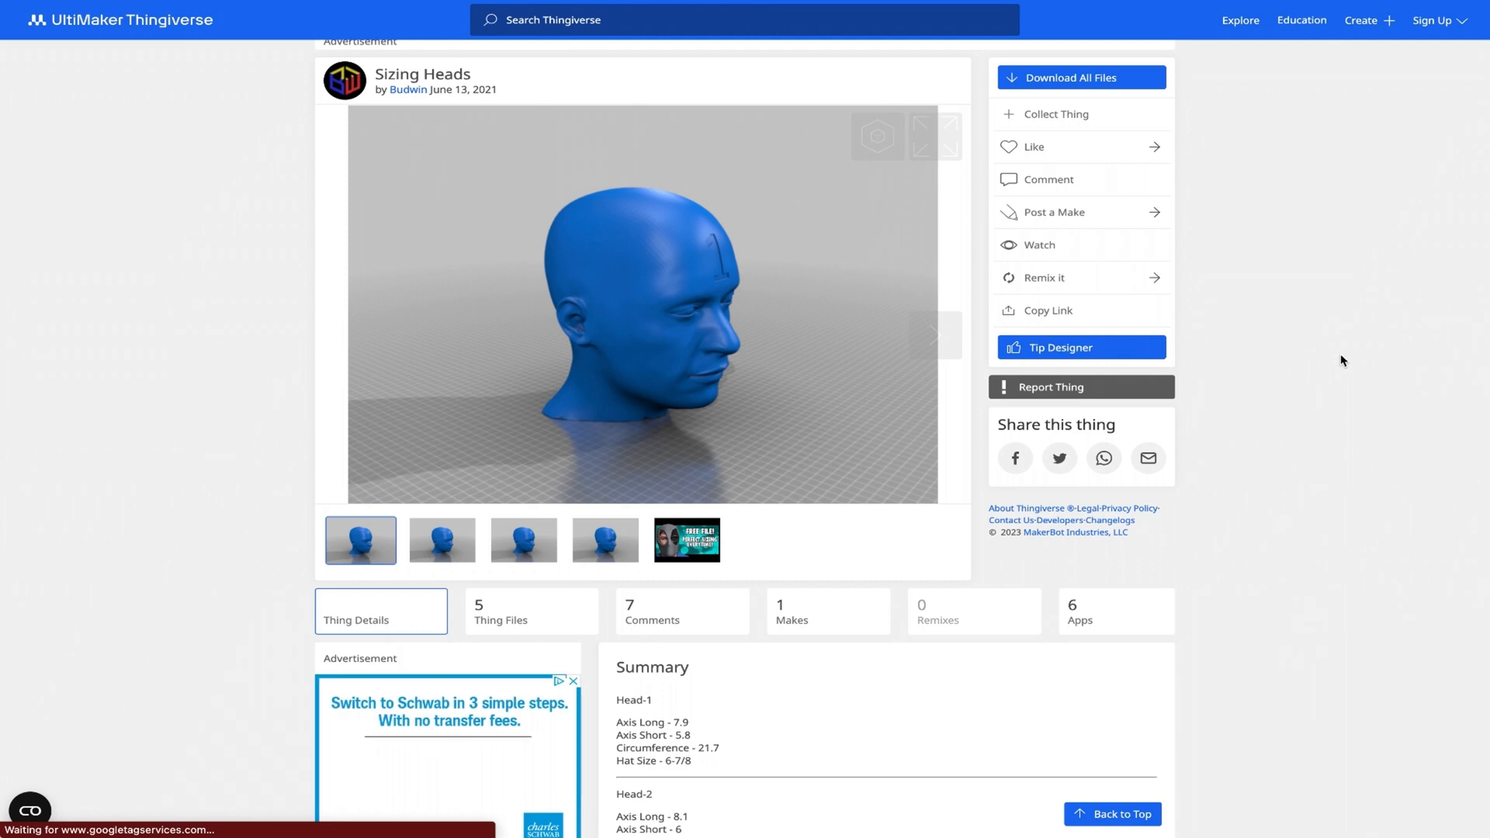
{"action": "scroll", "scroll_direction": "up", "scroll_amount": 3}
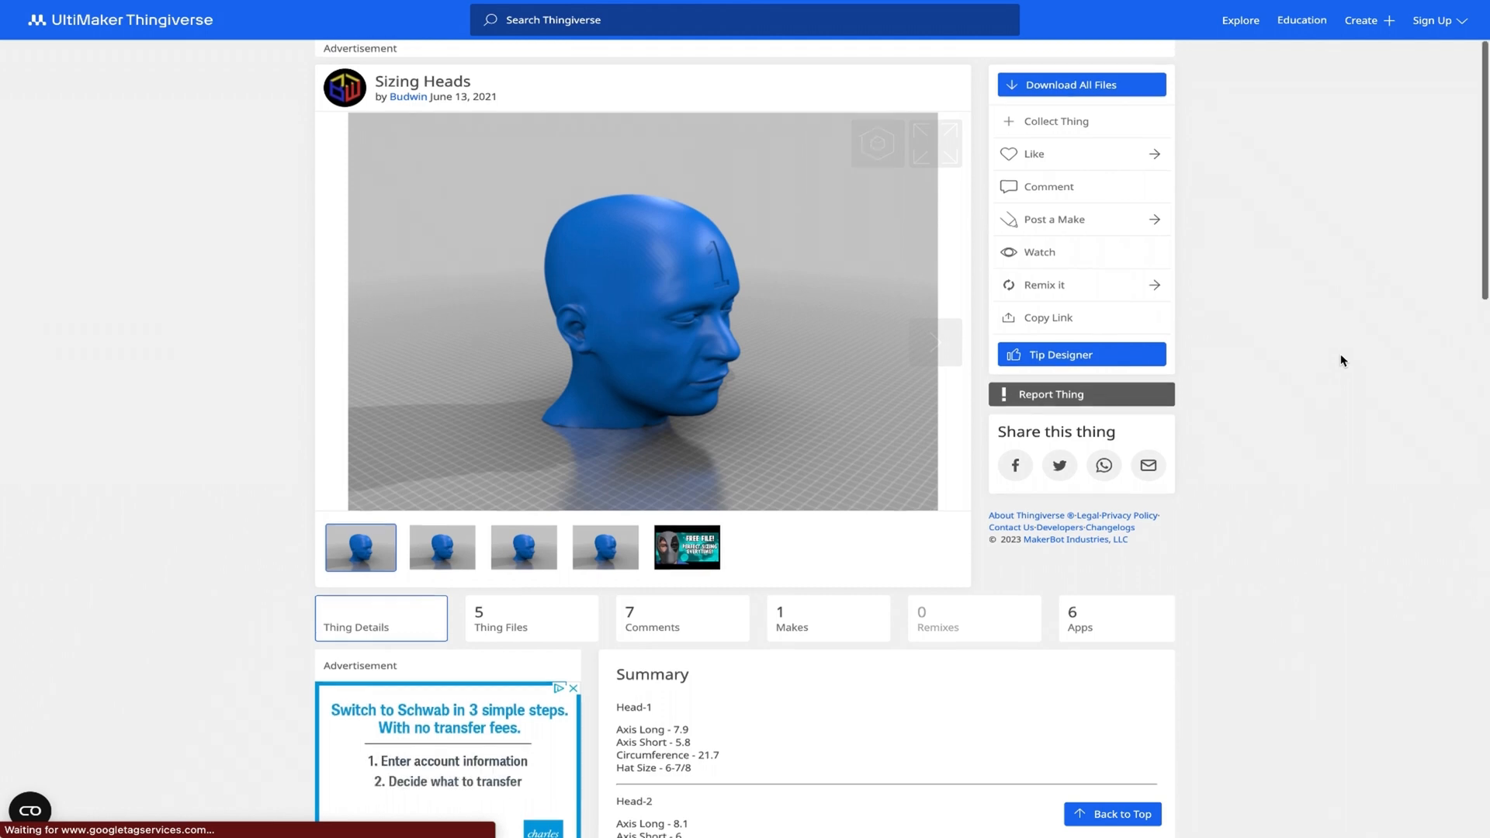
{"action": "scroll", "scroll_direction": "down", "scroll_amount": 3}
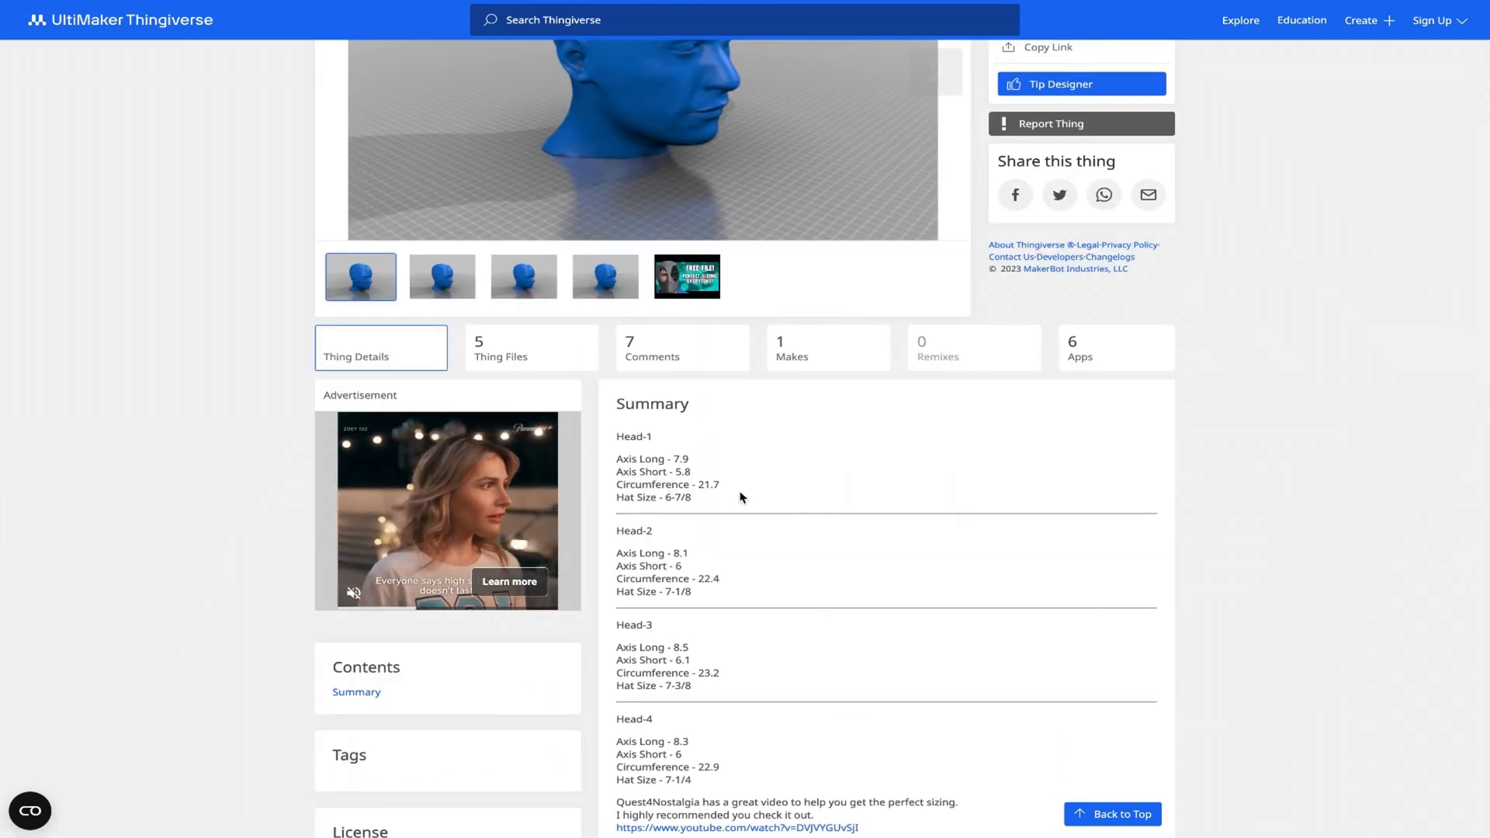
{"action": "scroll", "scroll_direction": "down", "scroll_amount": 3}
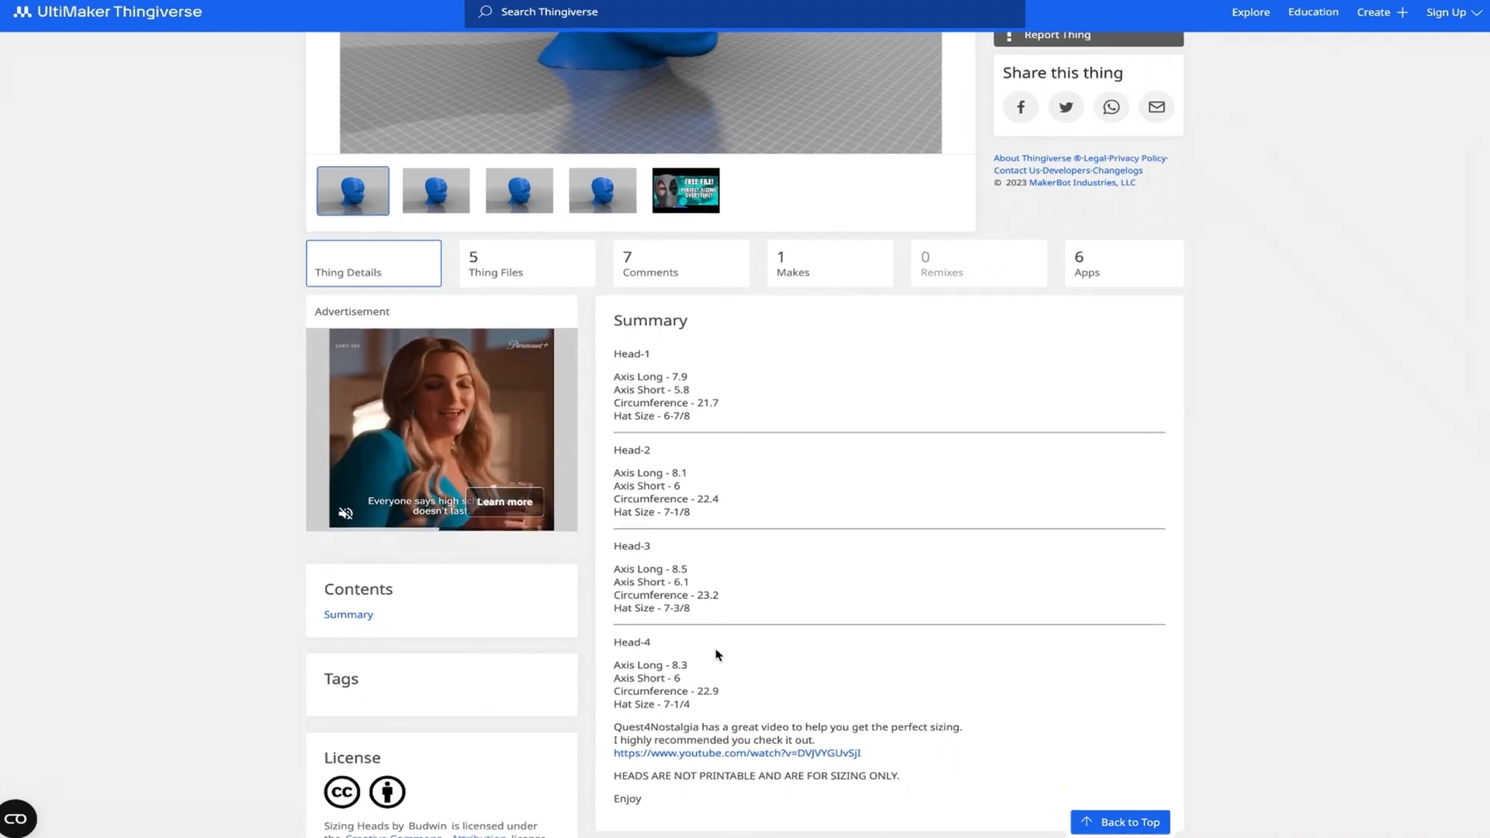
{"action": "scroll", "scroll_direction": "down", "scroll_amount": 3}
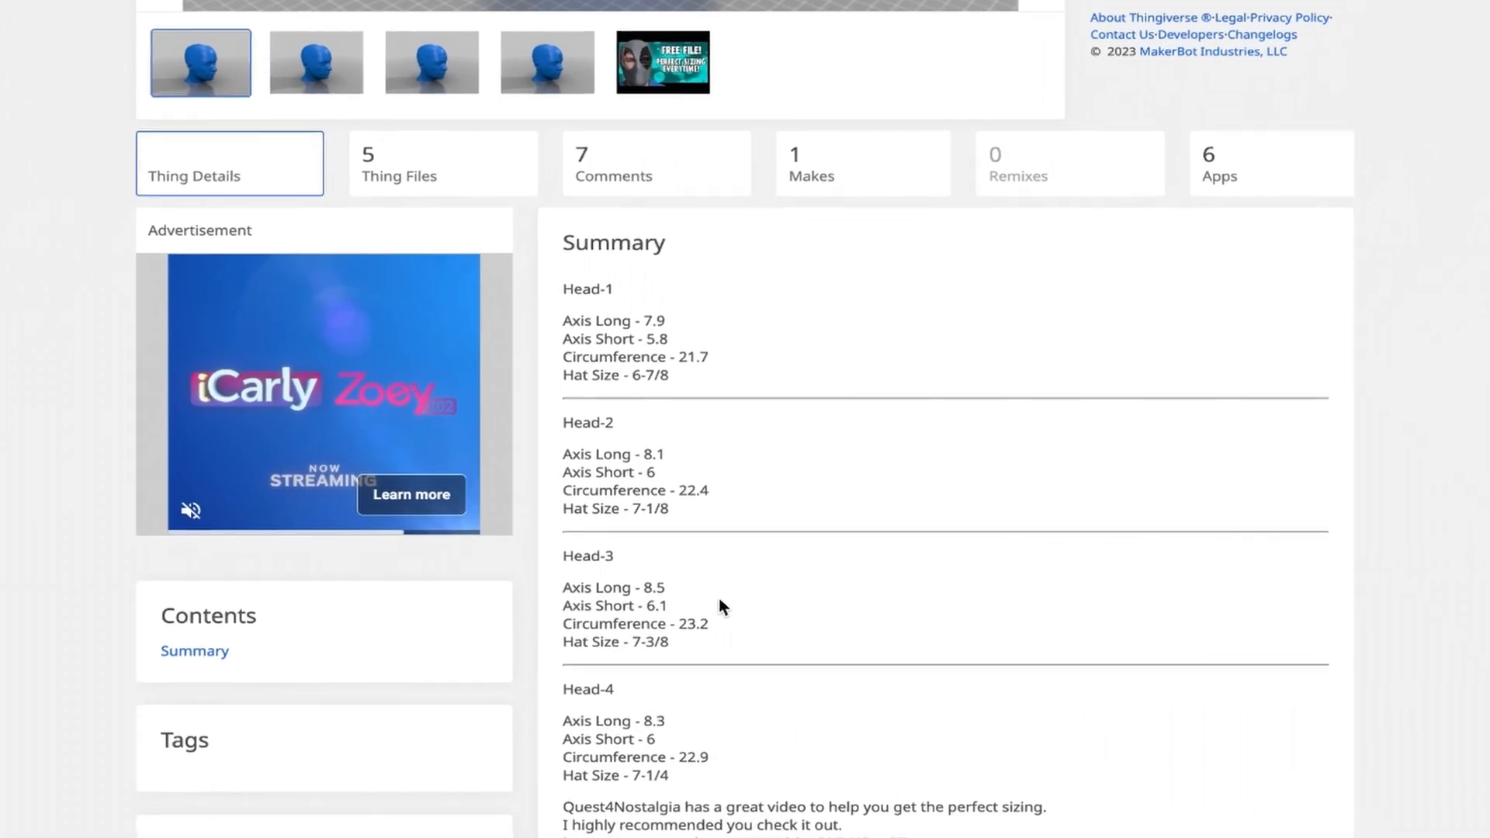
{"action": "scroll", "scroll_direction": "up", "scroll_amount": 3}
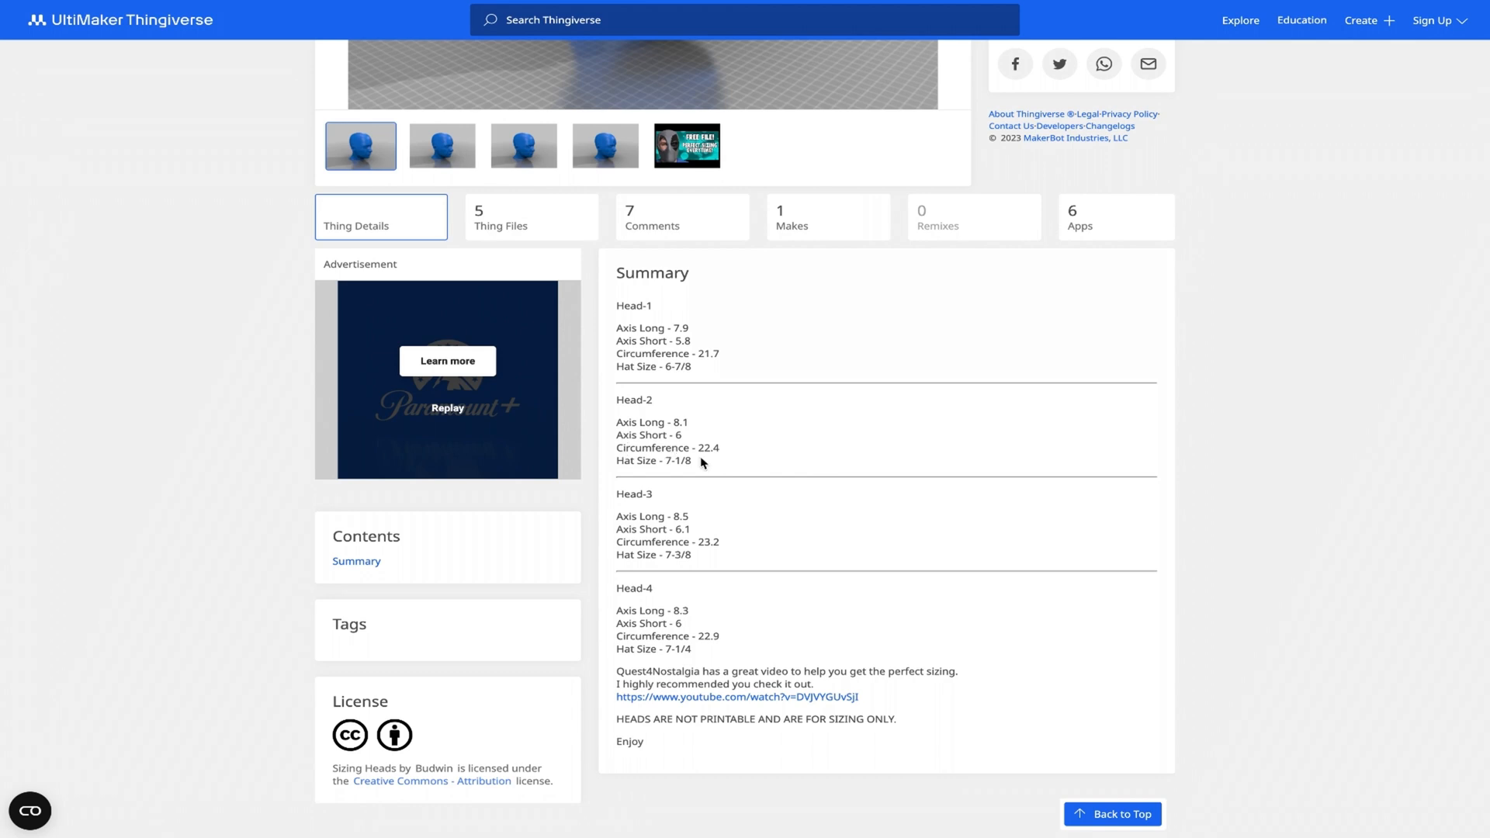
{"action": "mouse_move", "coordinate": [720, 463]}
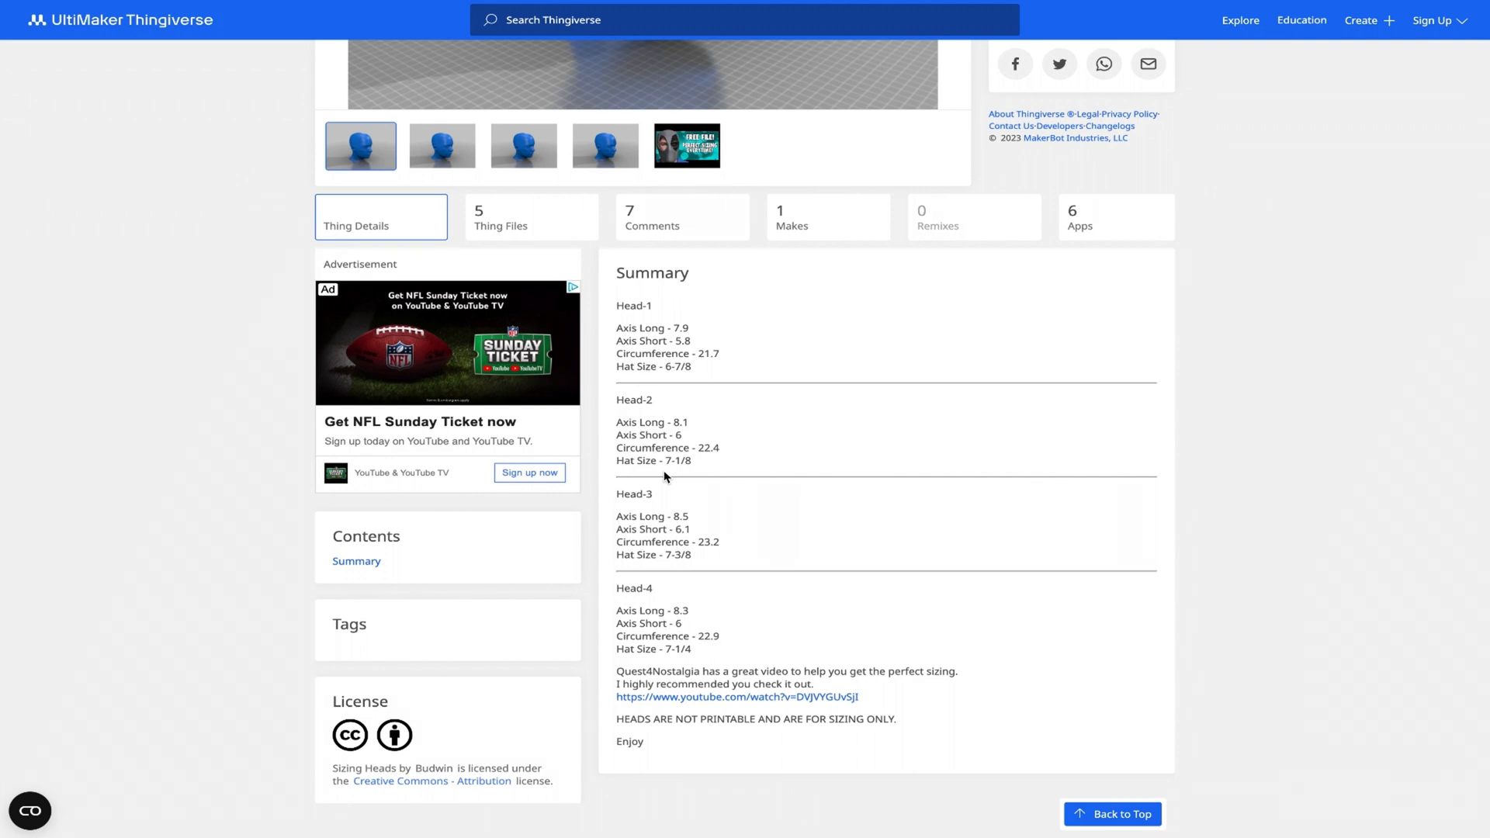
{"action": "mouse_move", "coordinate": [658, 477]}
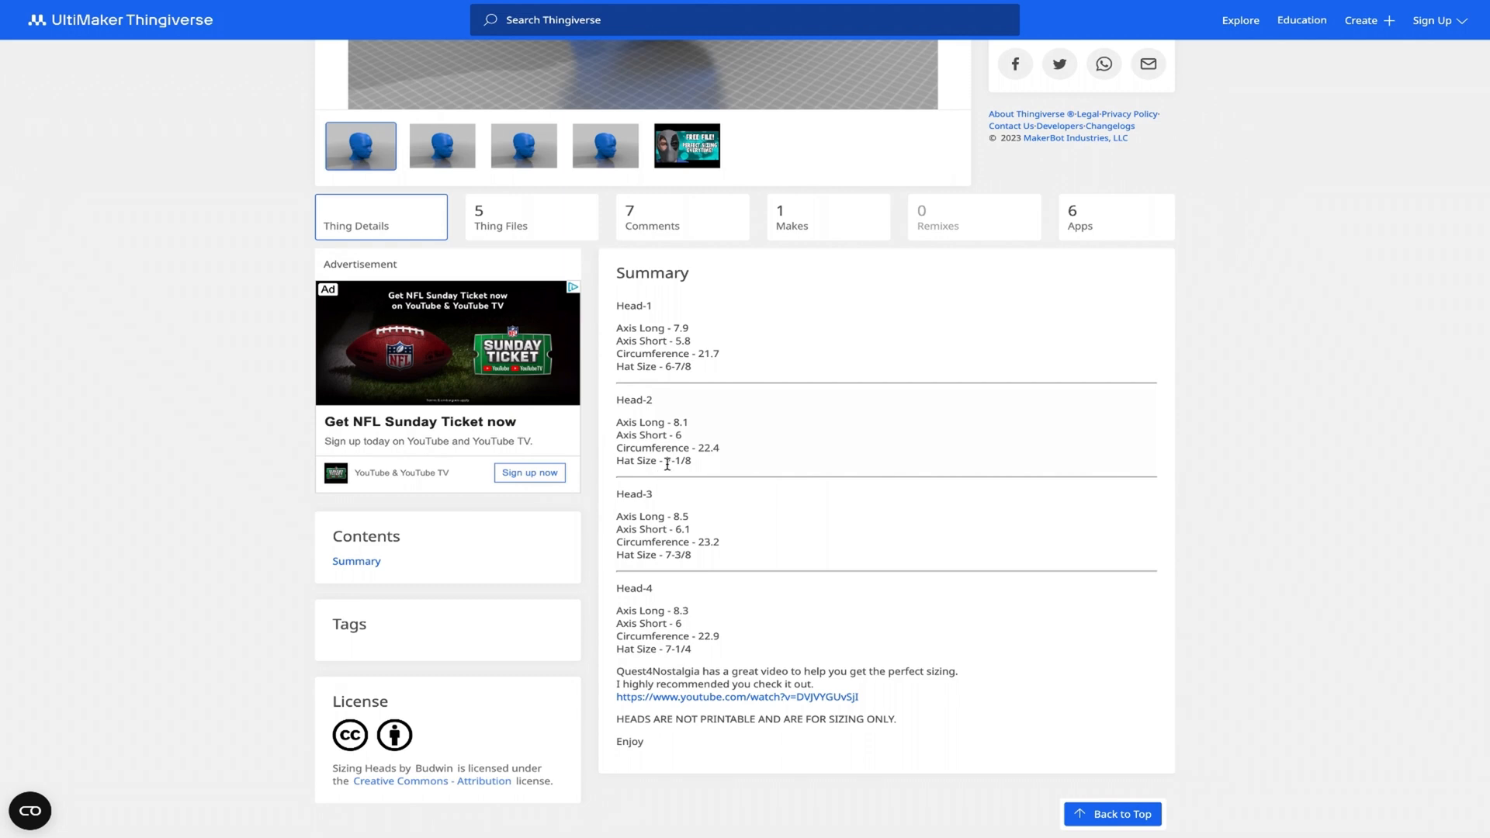
{"action": "mouse_move", "coordinate": [692, 472]}
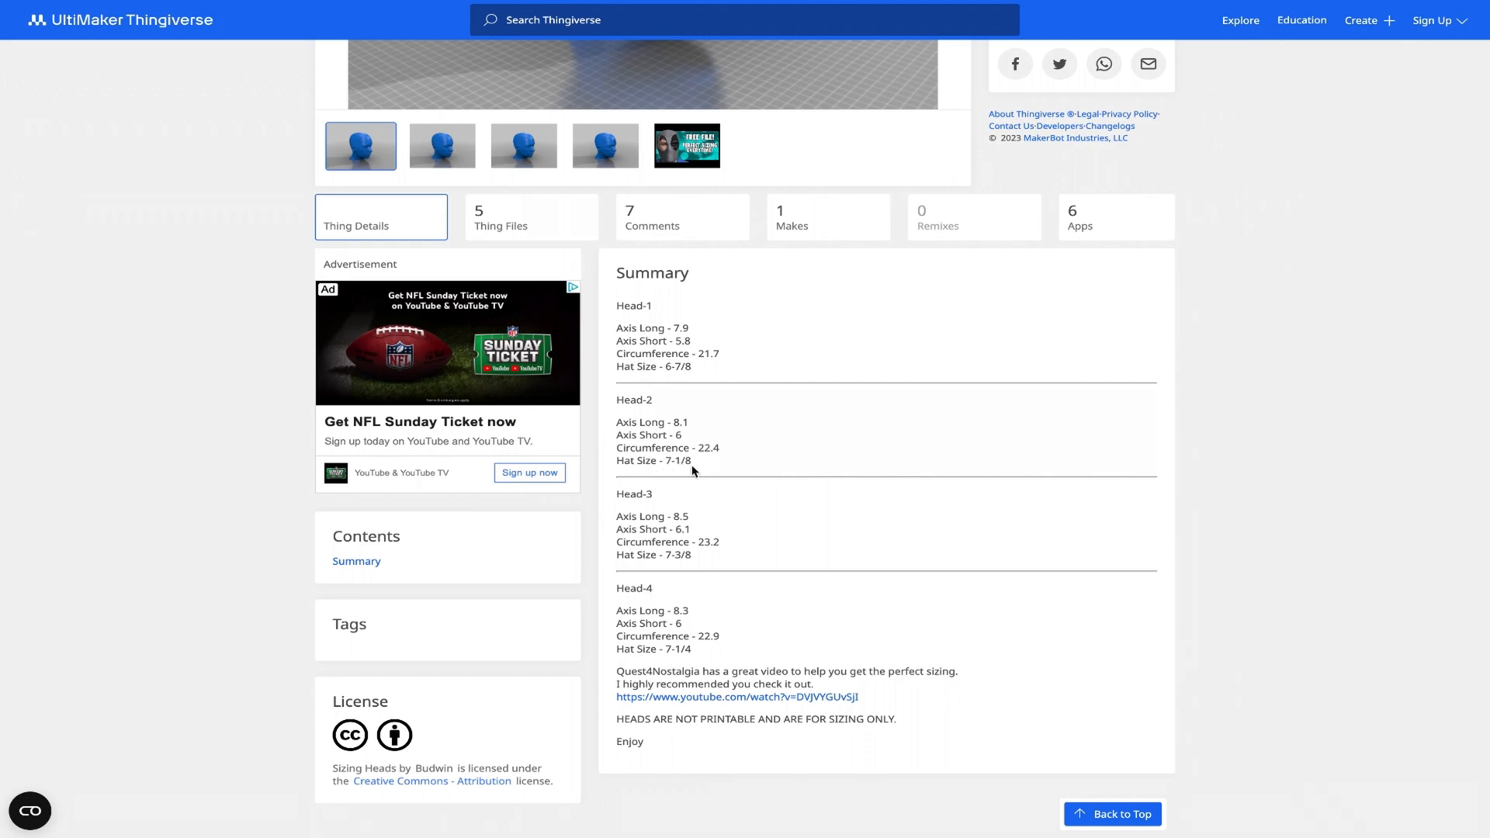
{"action": "mouse_move", "coordinate": [688, 447]}
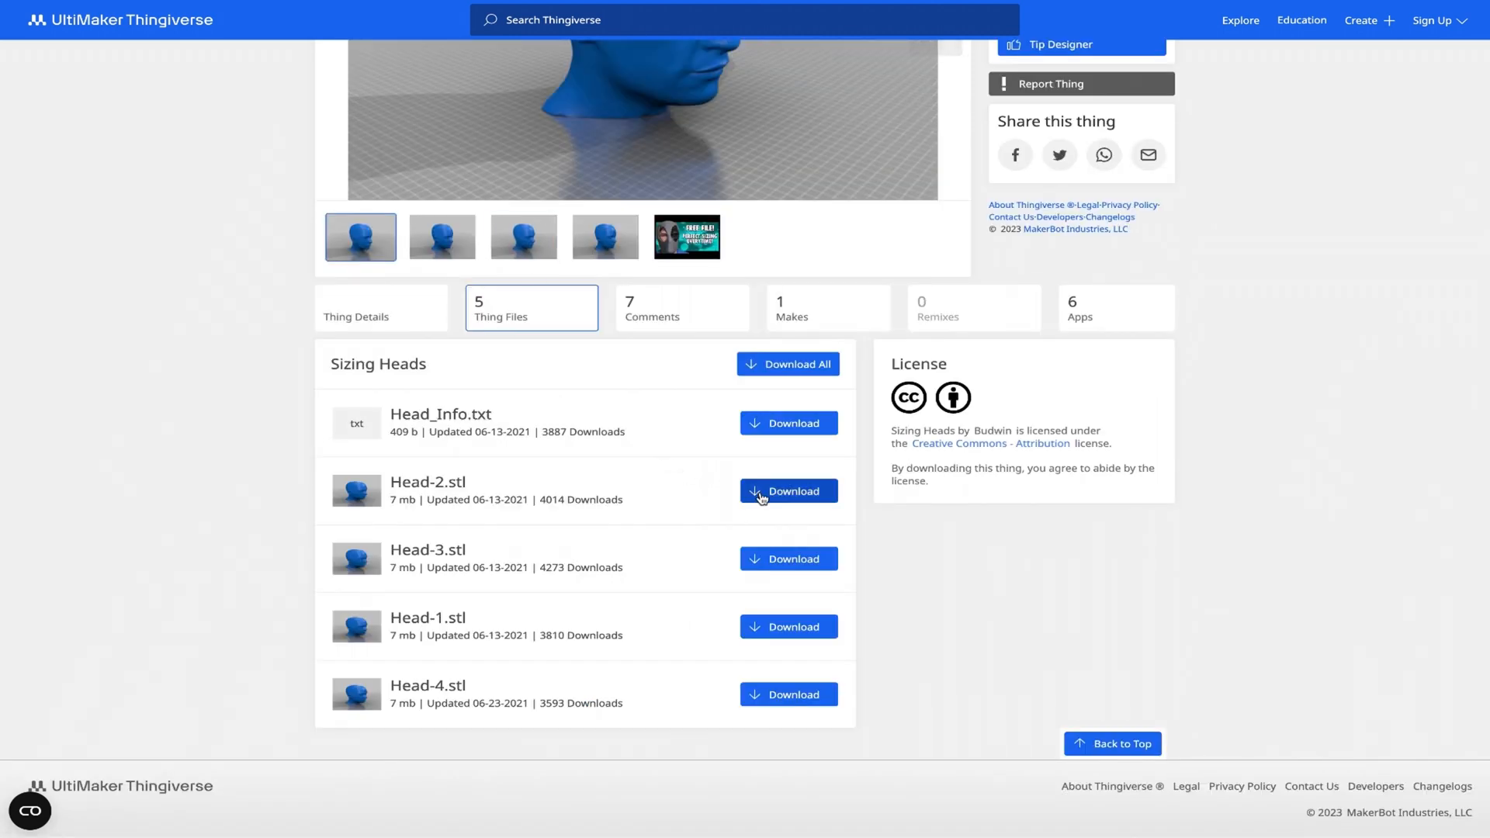
{"action": "left_click", "coordinate": [789, 492]}
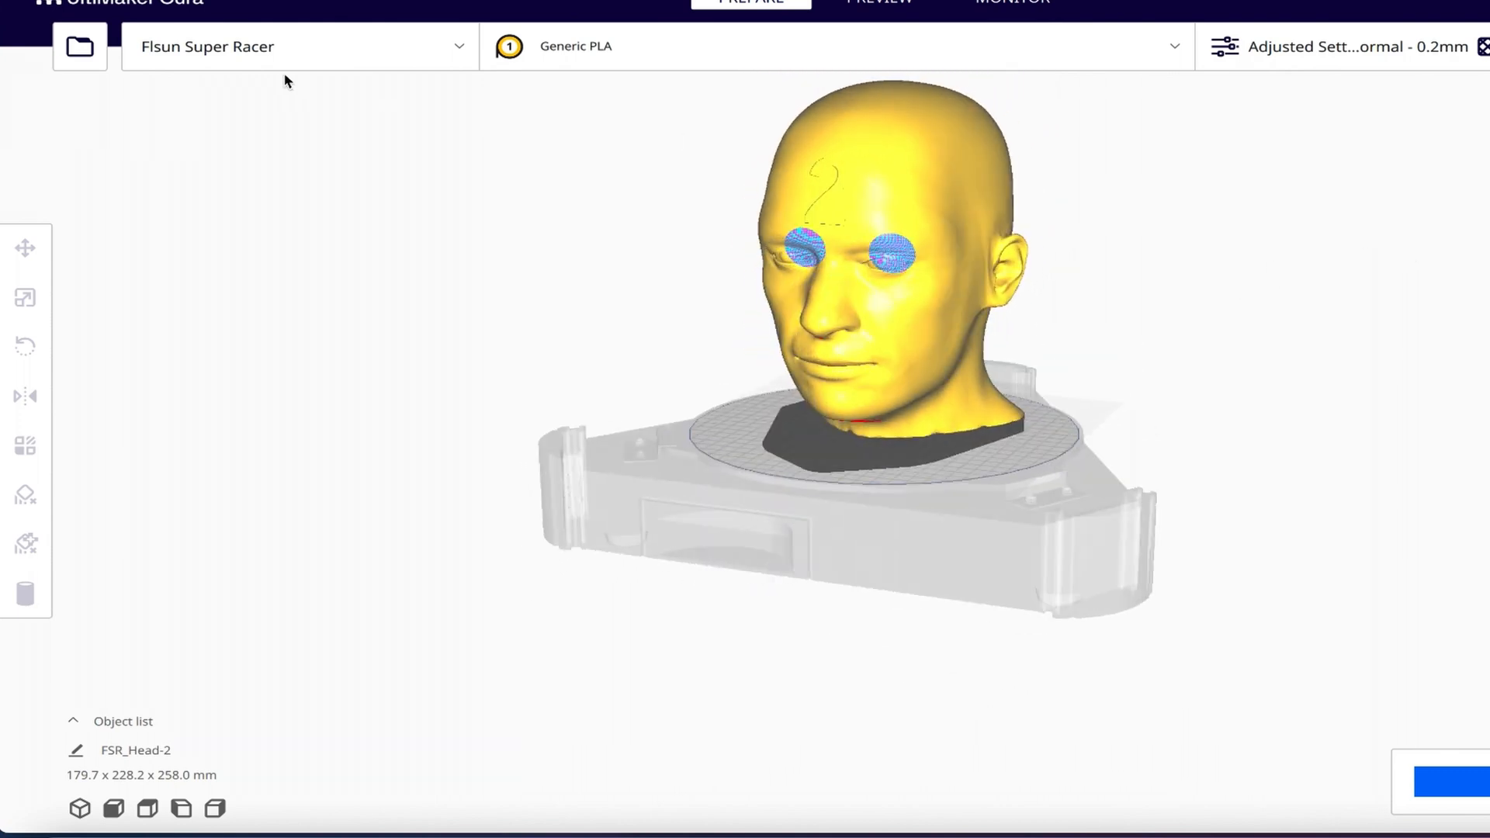
Load the helmet STL into the scene and center it over the FSR_Head-2 sizing head
{"action": "left_click", "coordinate": [56, 39]}
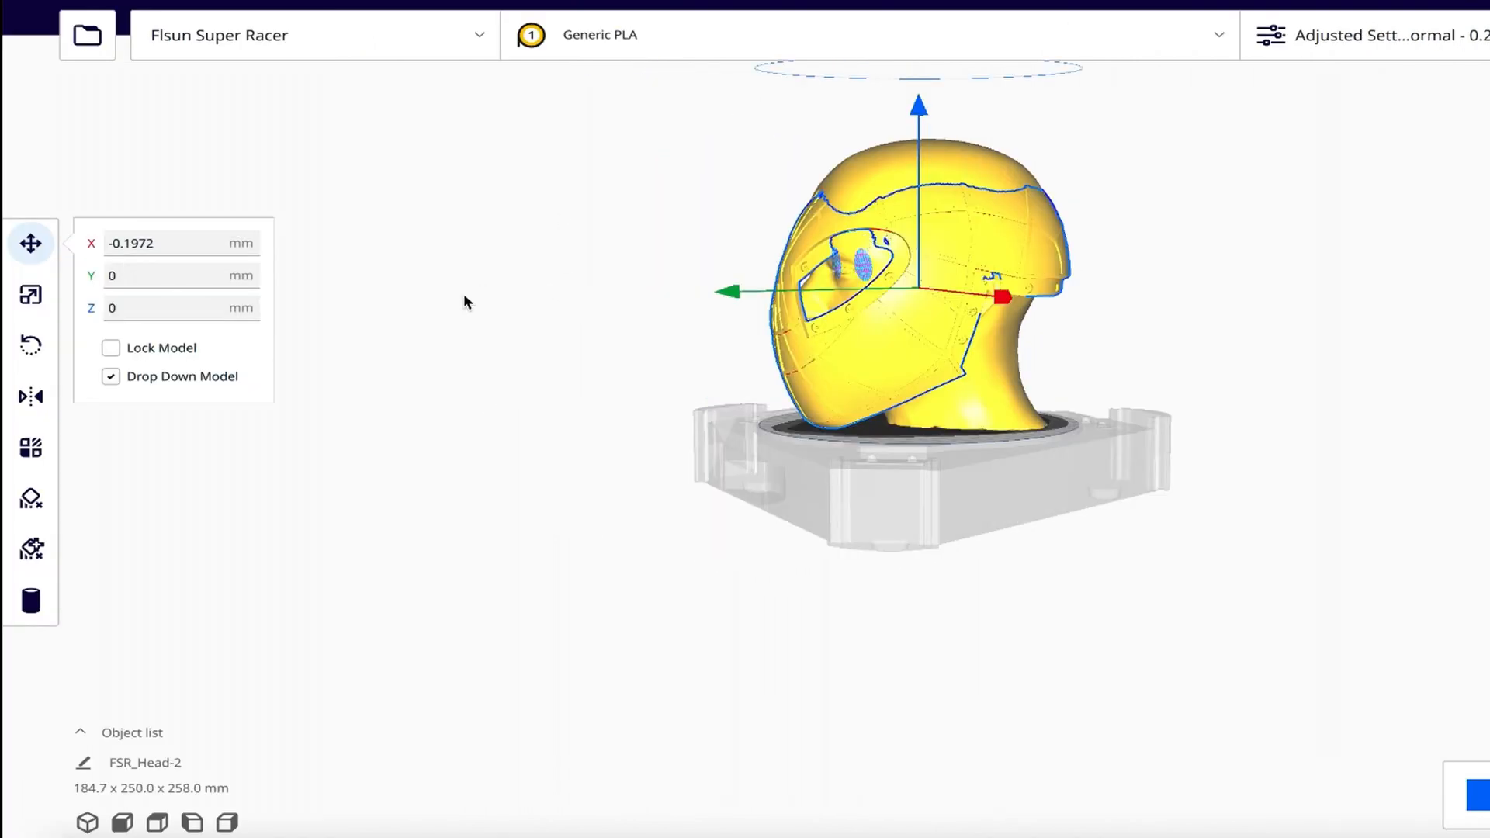
{"action": "left_click", "coordinate": [110, 375]}
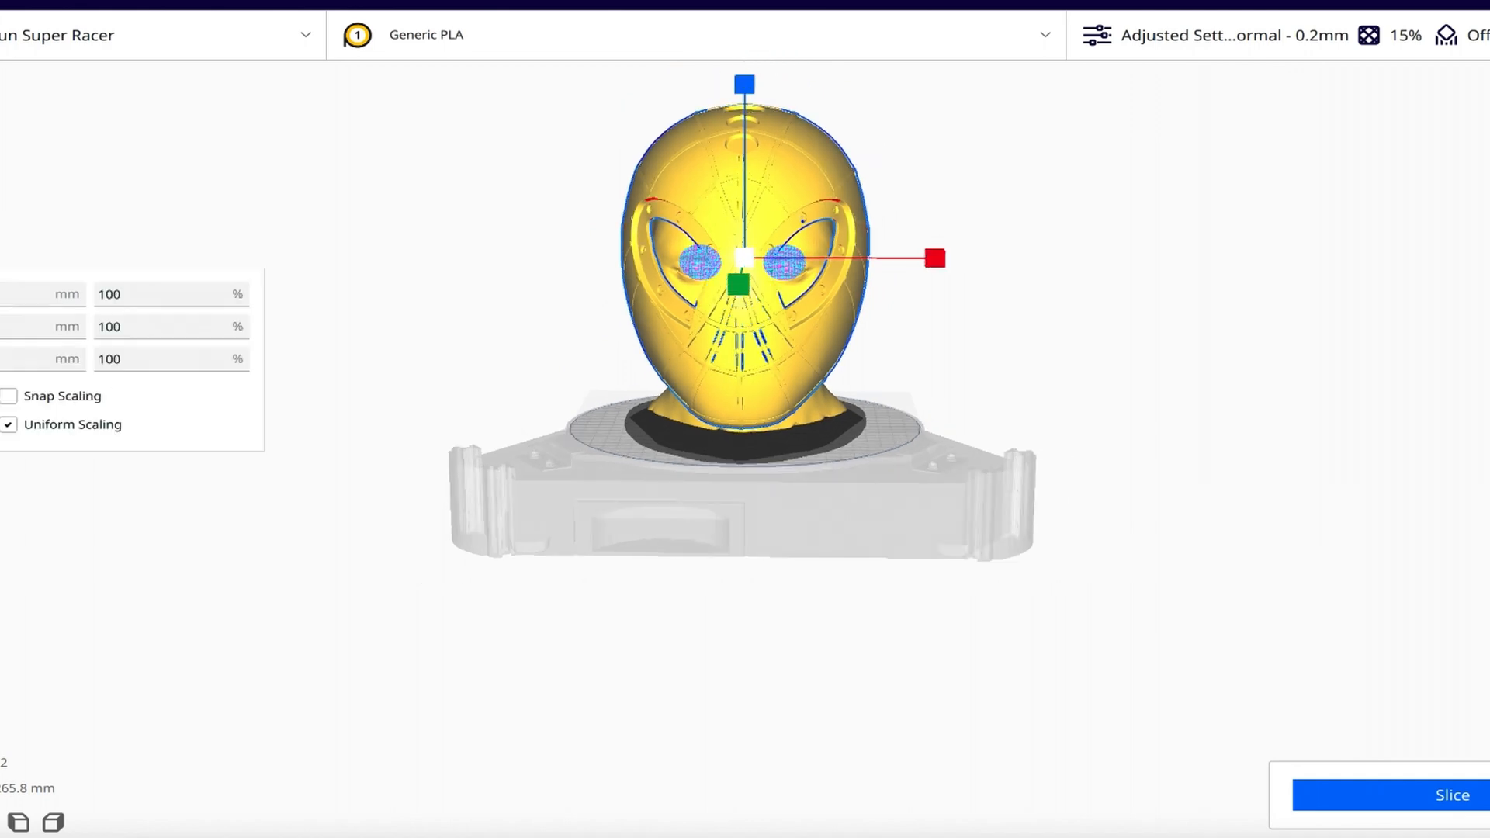
{"action": "mouse_move", "coordinate": [1229, 304]}
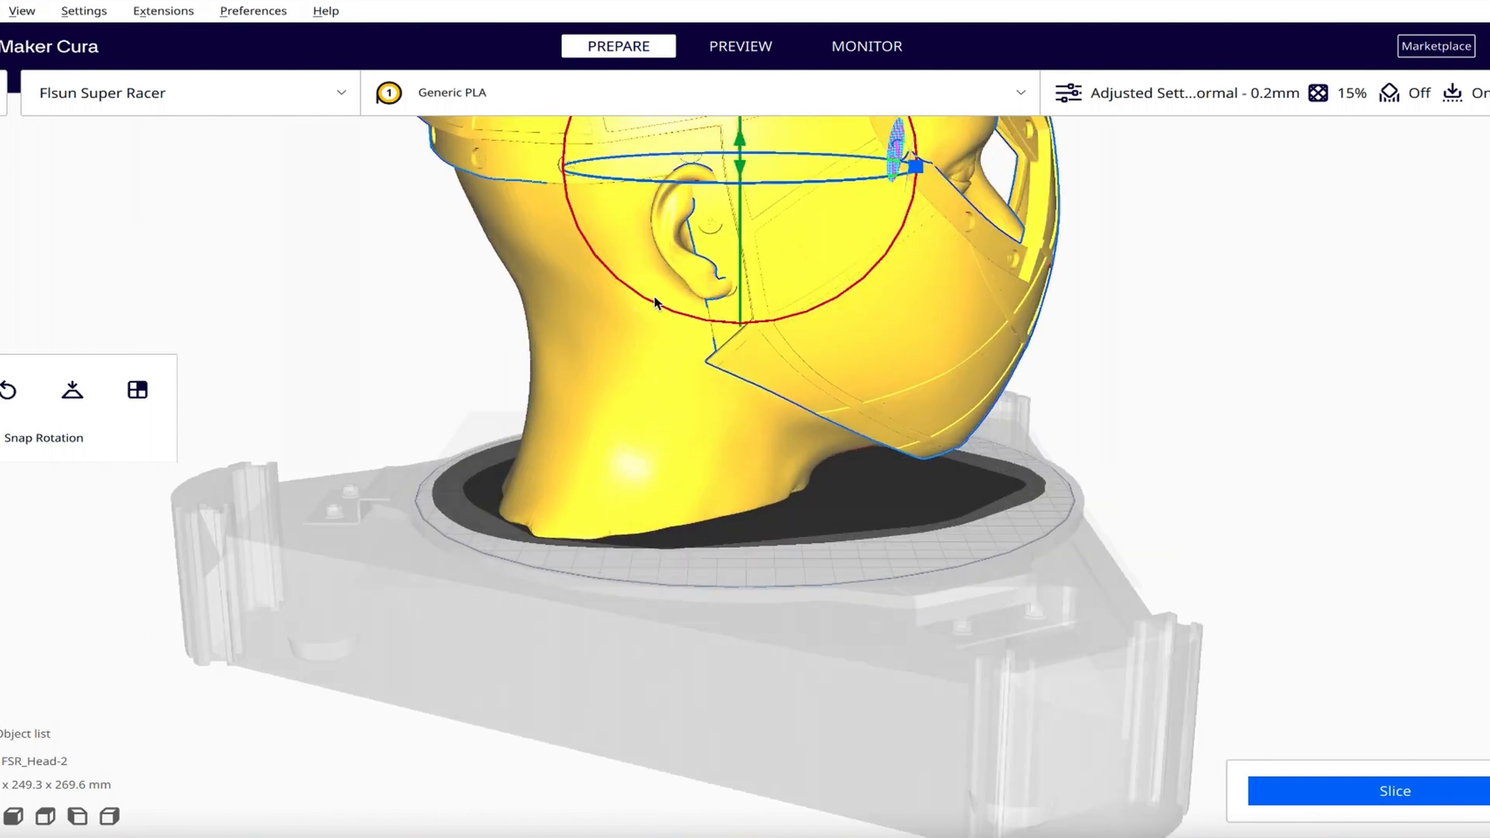
{"action": "mouse_move", "coordinate": [537, 188]}
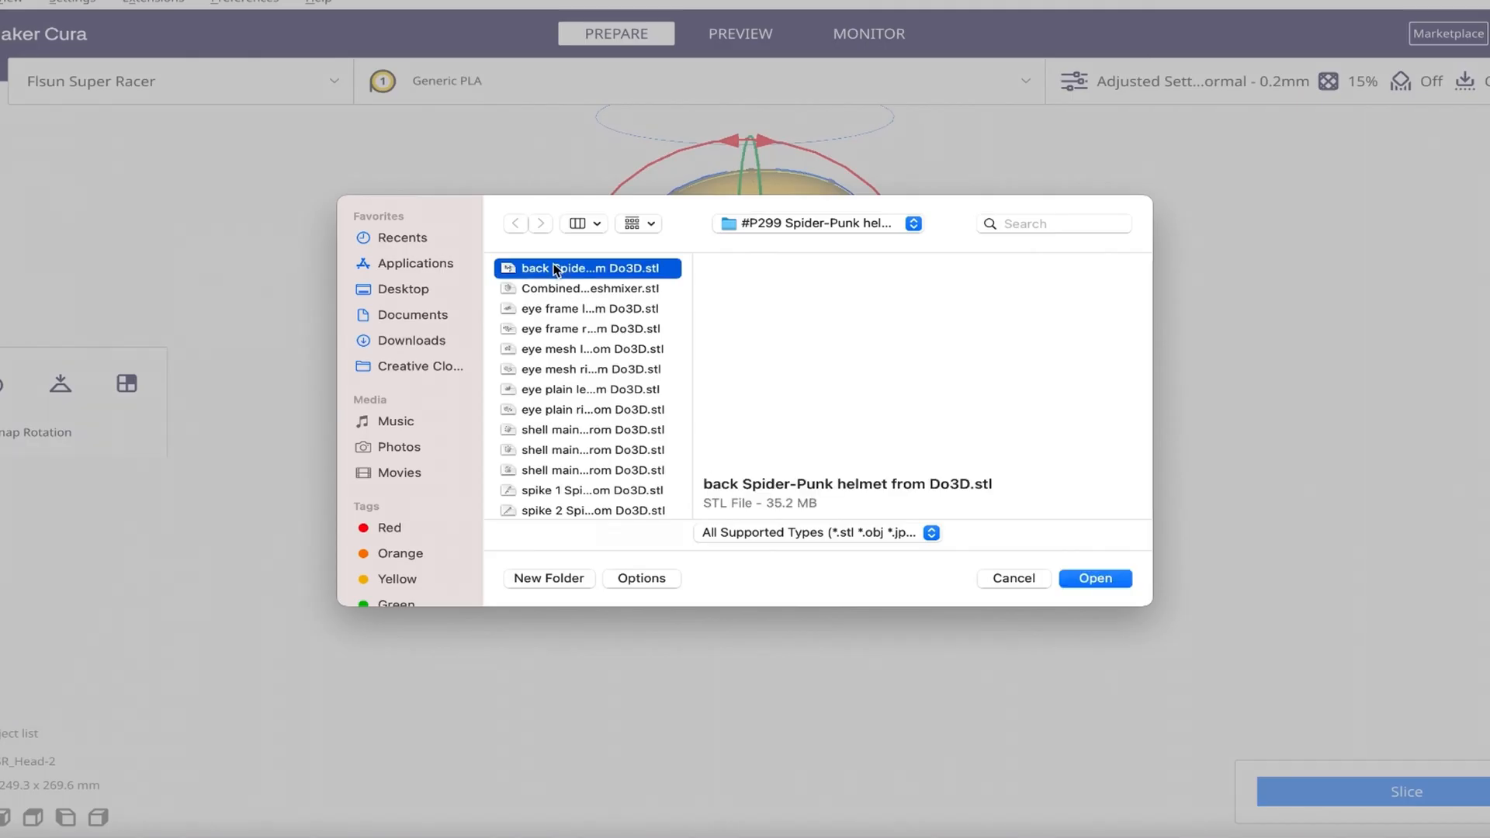
Select the 'back Spider-Punk helmet from Do3D.stl' piece from the helmet folder
{"action": "left_click", "coordinate": [1094, 577]}
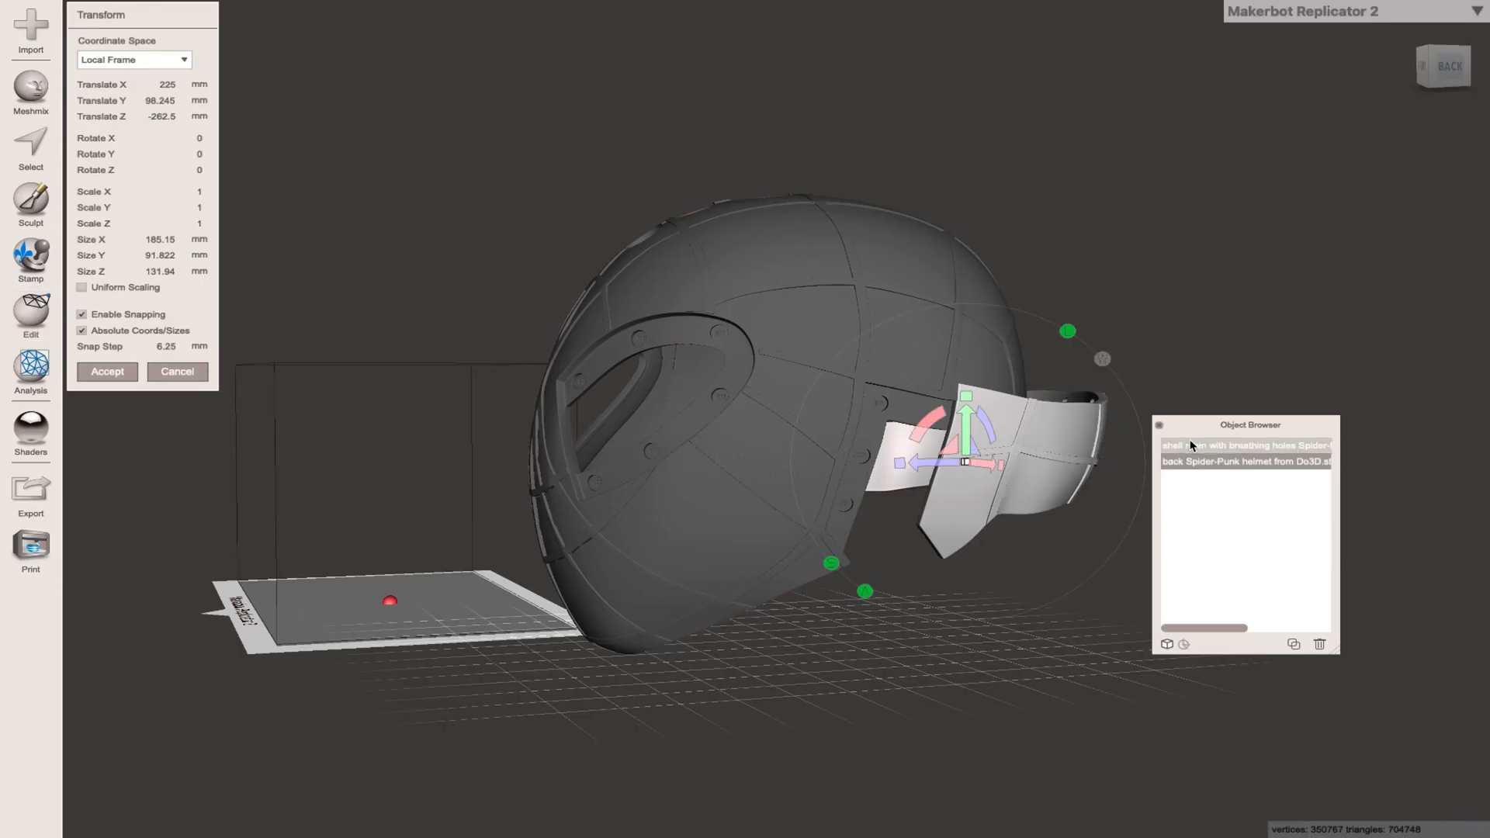
Select the back piece and the main breathing-hole shell together for combining
{"action": "left_click", "coordinate": [107, 371]}
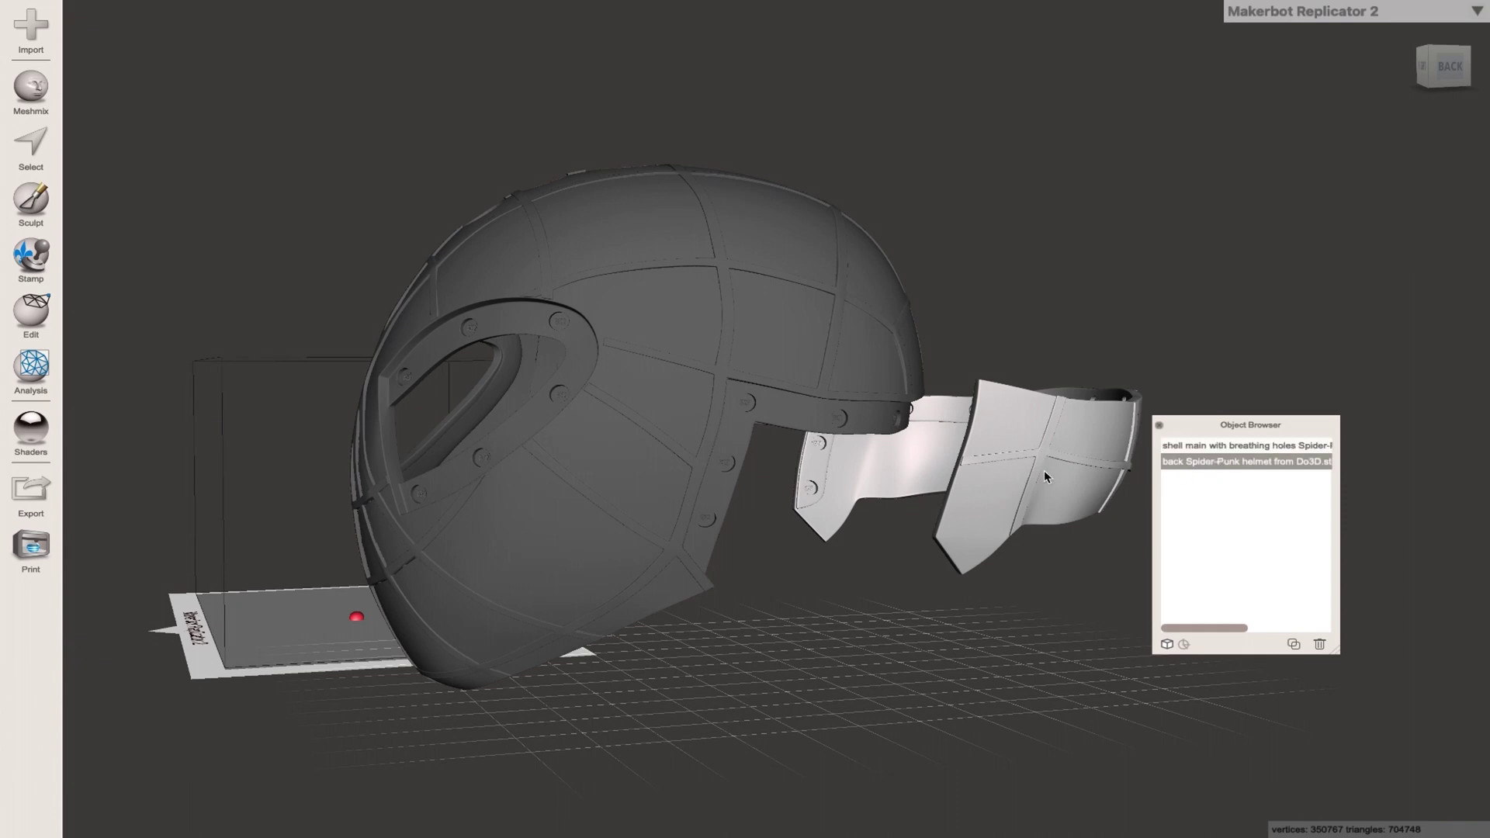
{"action": "left_click", "coordinate": [31, 309]}
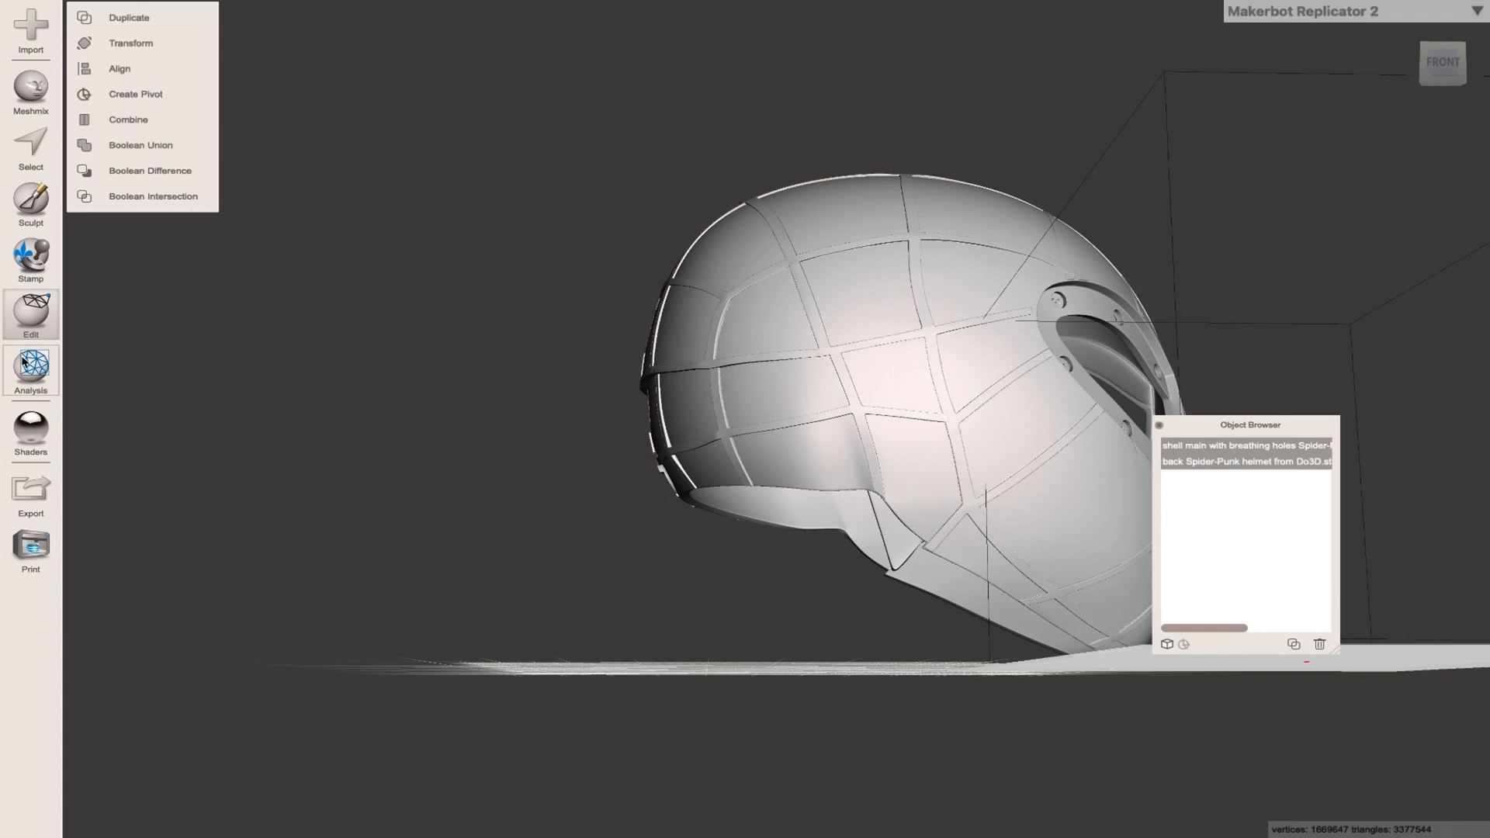
{"action": "mouse_move", "coordinate": [152, 196]}
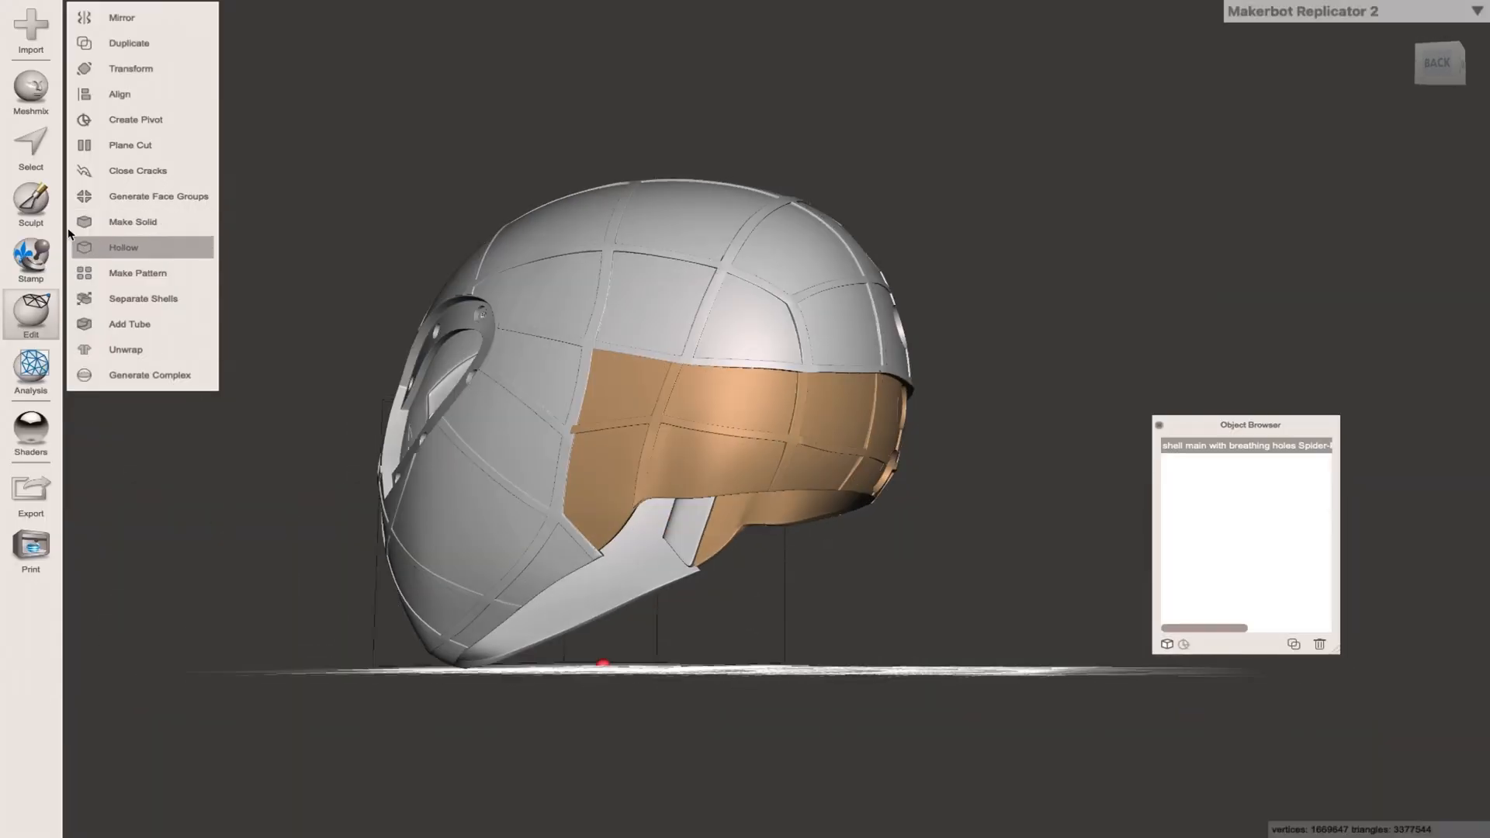
{"action": "mouse_move", "coordinate": [131, 68]}
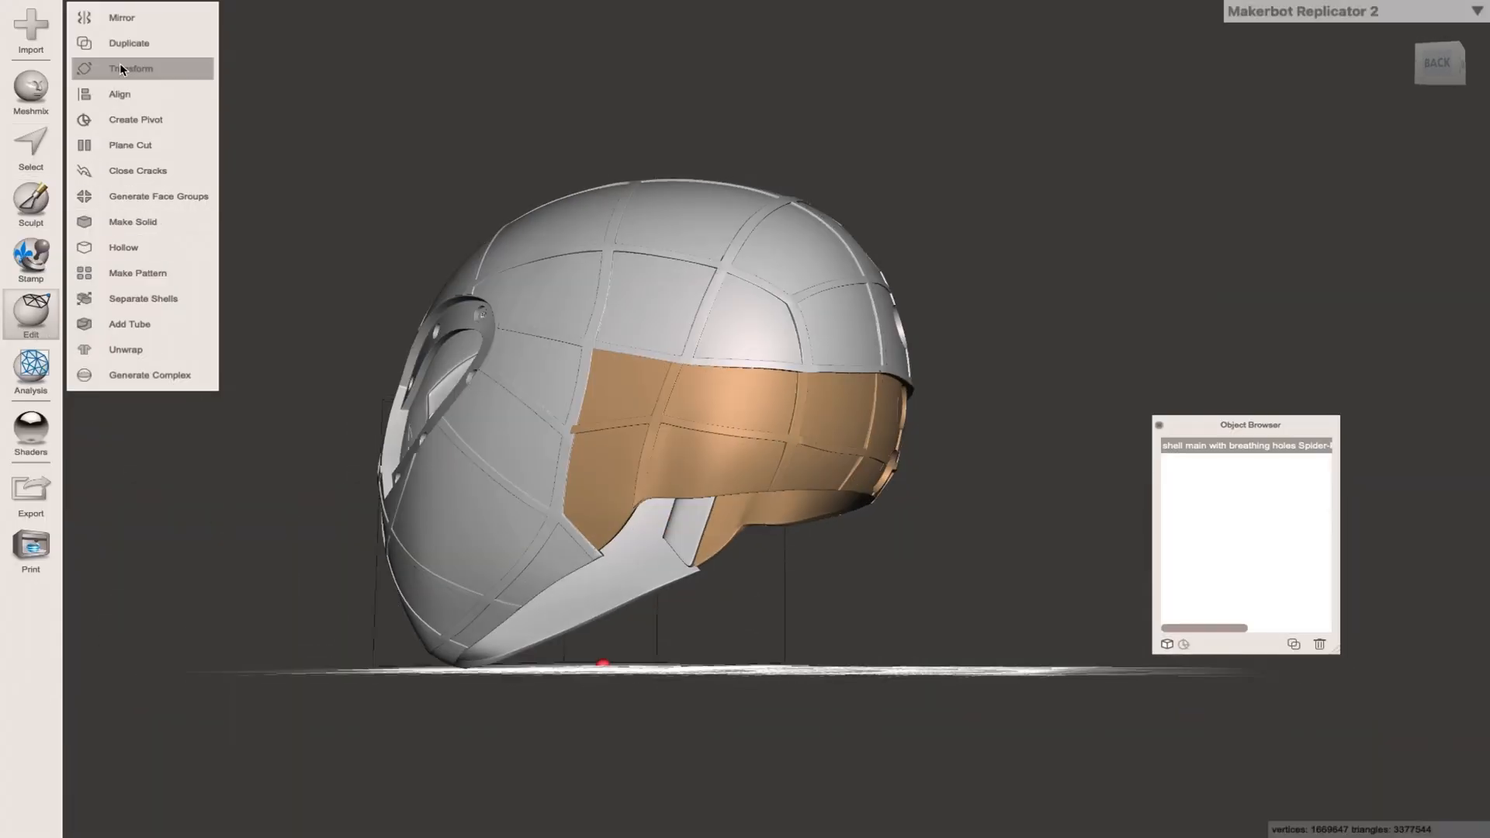
Move the combined helmet along one axis with Transform and accept the new position
{"action": "left_click", "coordinate": [130, 67]}
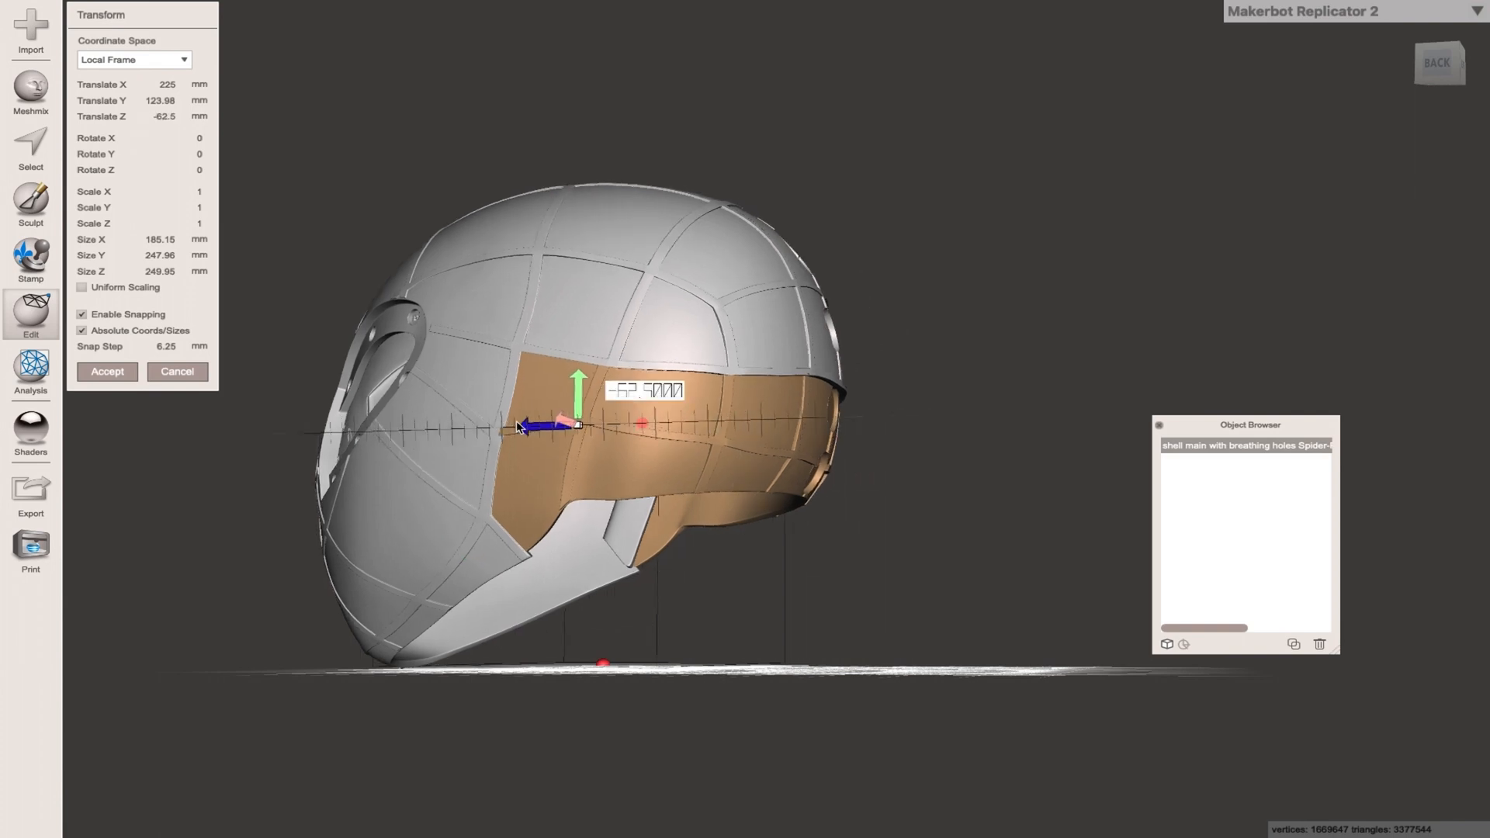
{"action": "left_click_drag", "start_coordinate": [578, 390], "coordinate": [618, 323]}
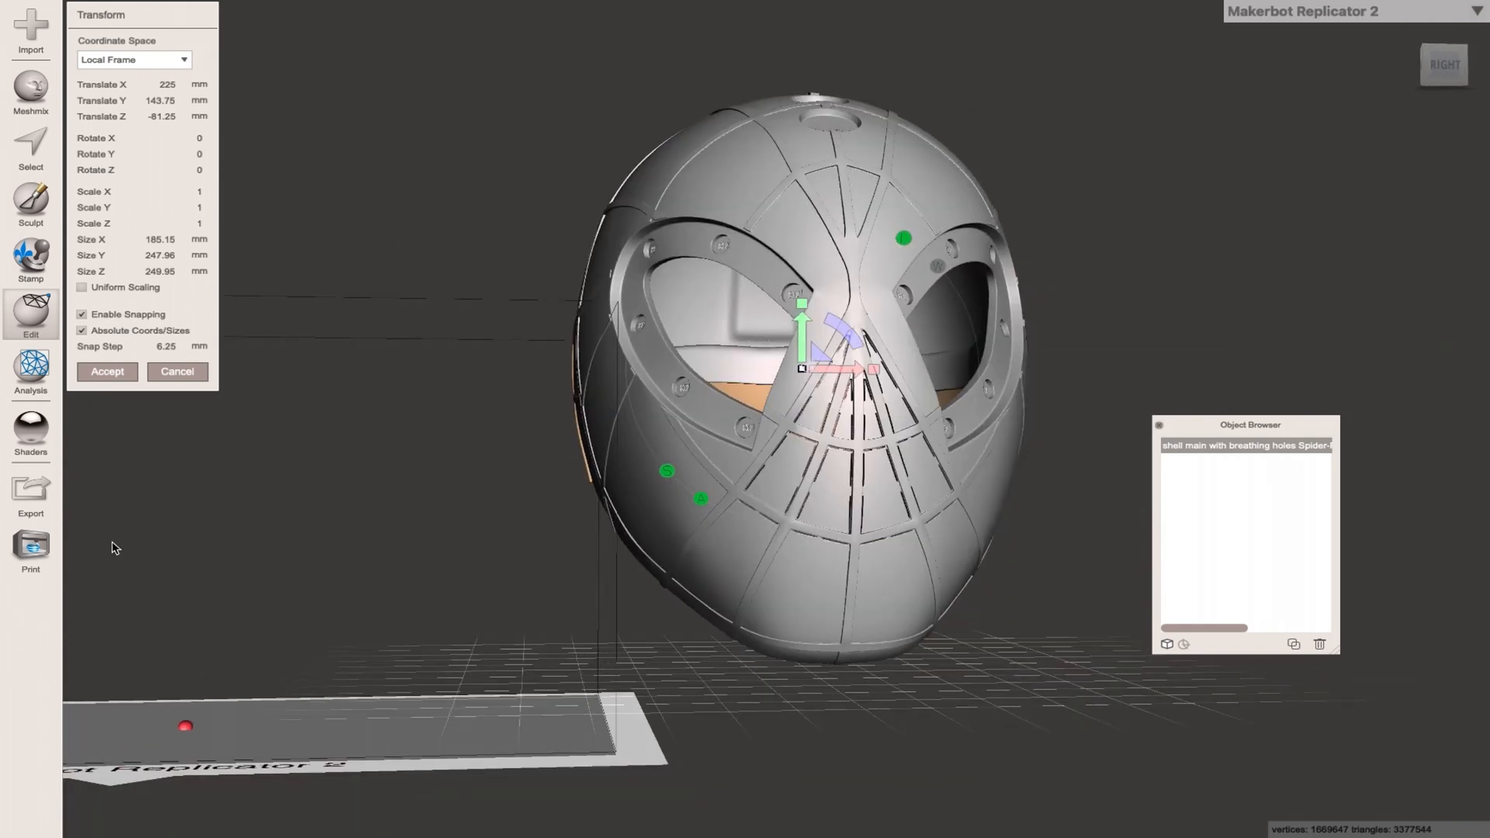
Export the combined helmet as an STL named 'Spider Punk Tut'
{"action": "left_click", "coordinate": [29, 487]}
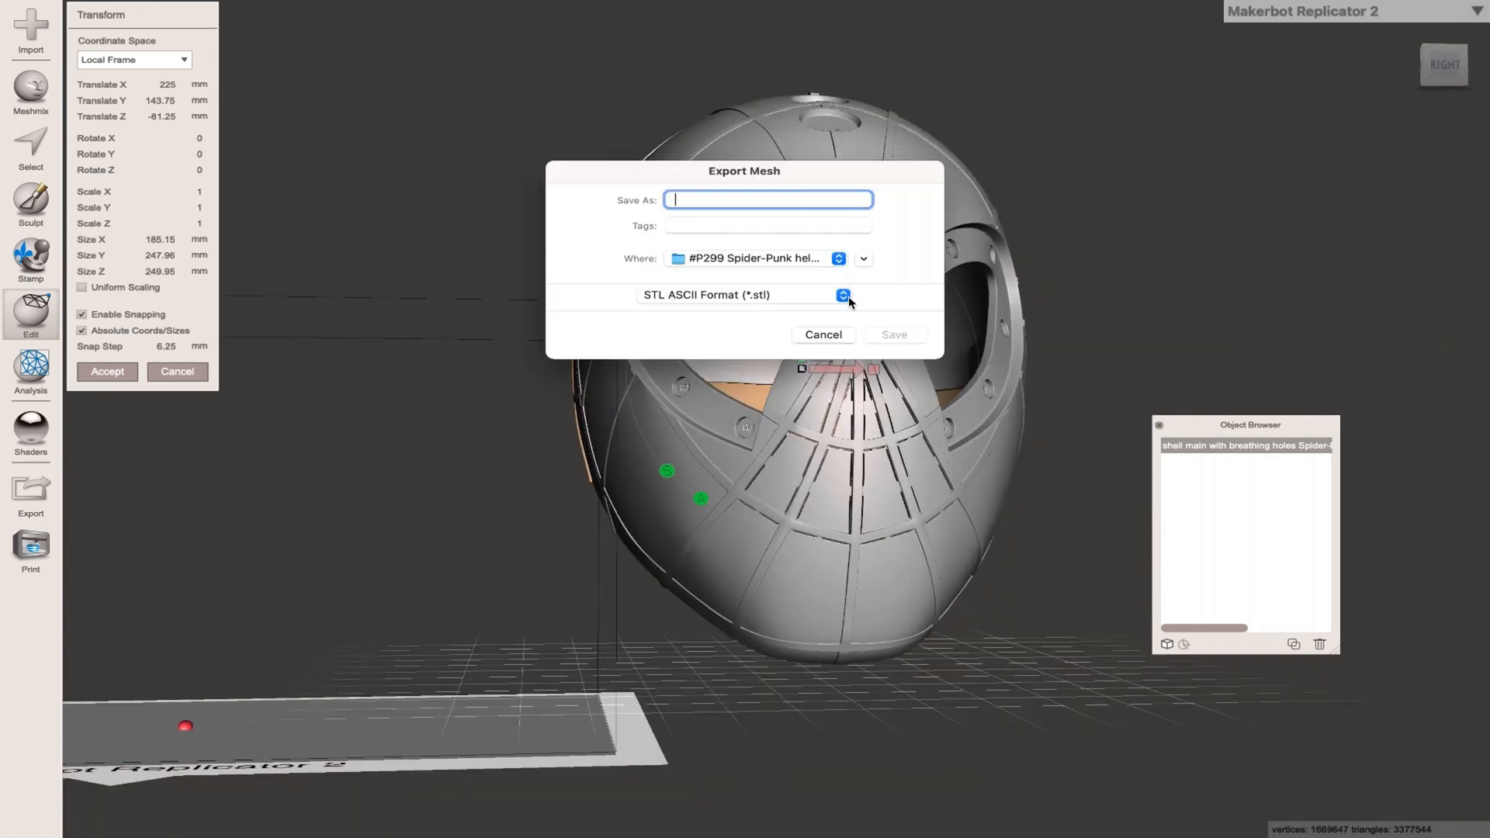
{"action": "type", "text": "Spider Punk"}
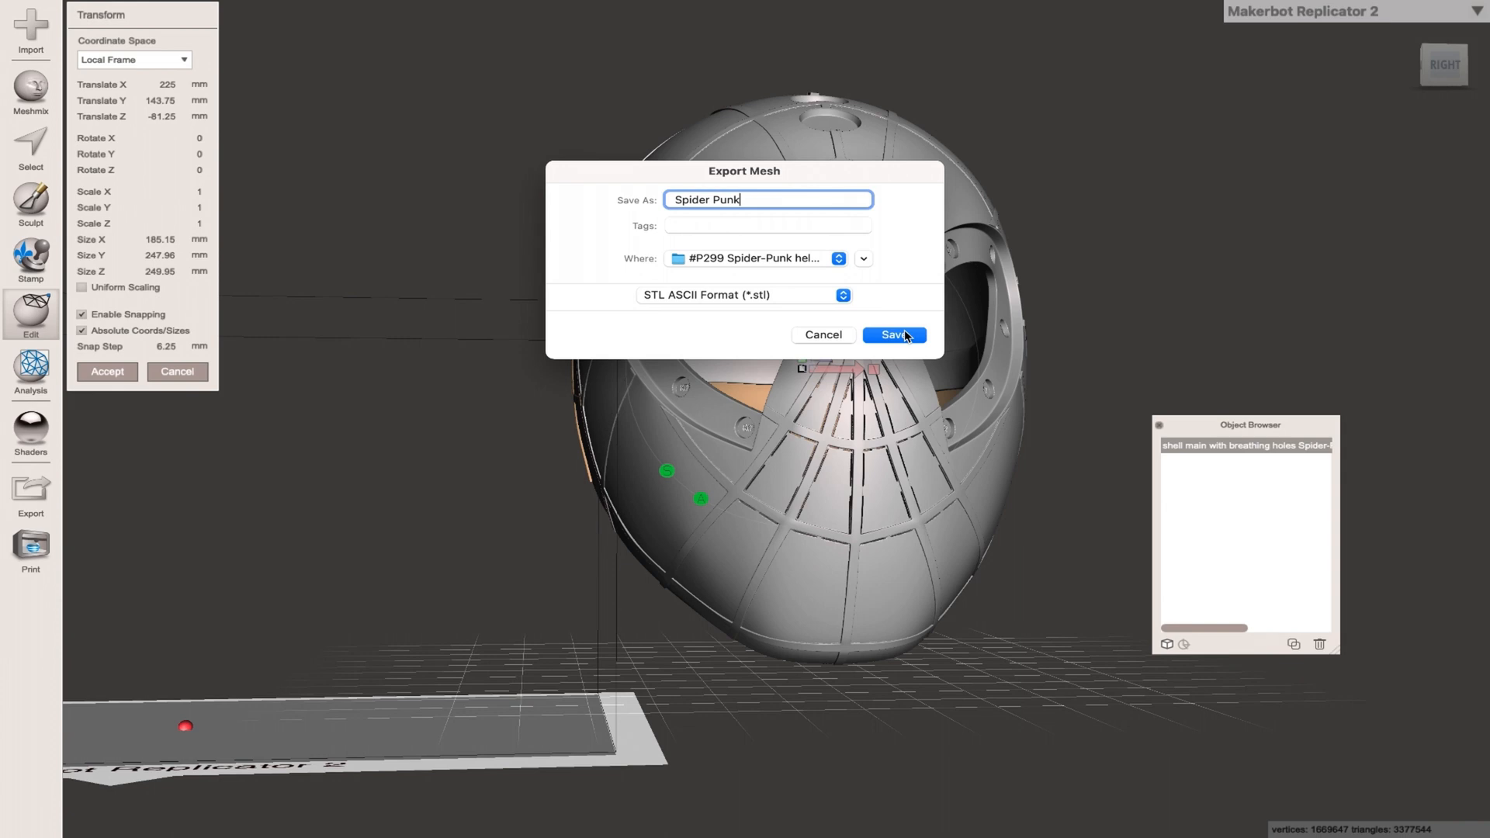
{"action": "type", "text": "Tut"}
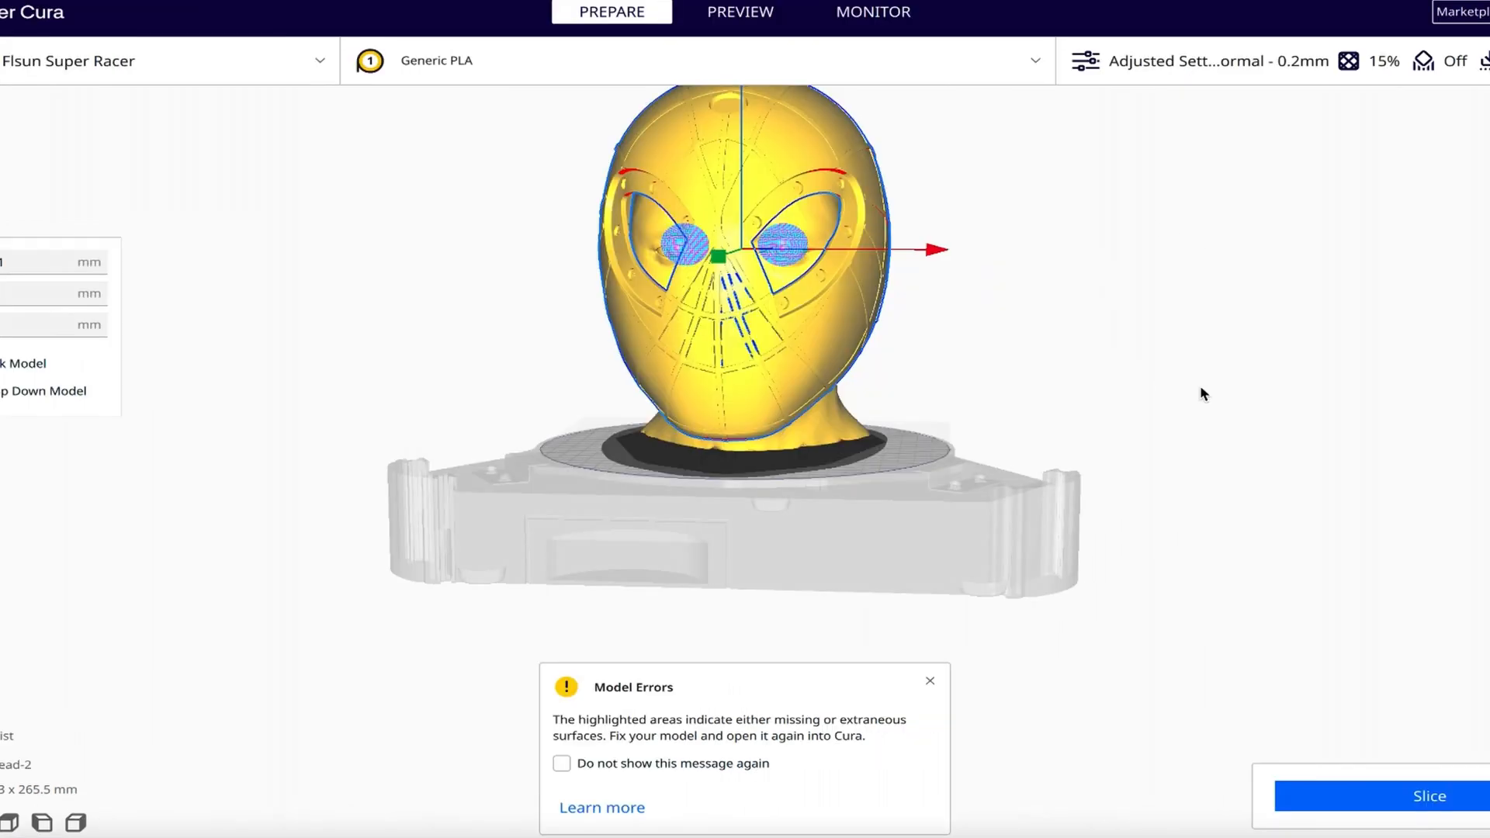
Zoom in on the helmet's lower rim to check clearance around the sizing head's neck
{"action": "scroll", "scroll_direction": "up", "scroll_amount": 3}
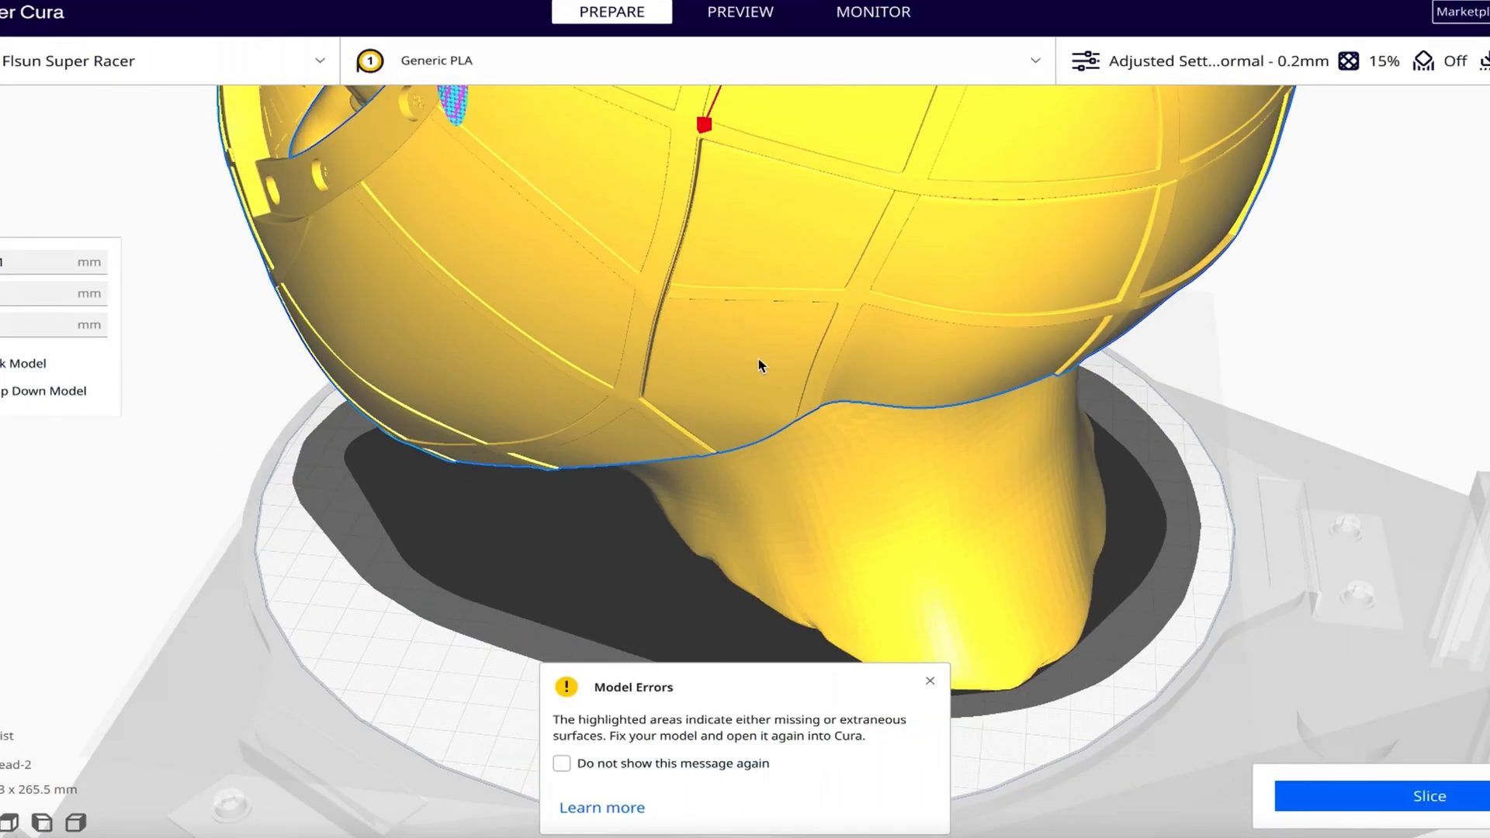